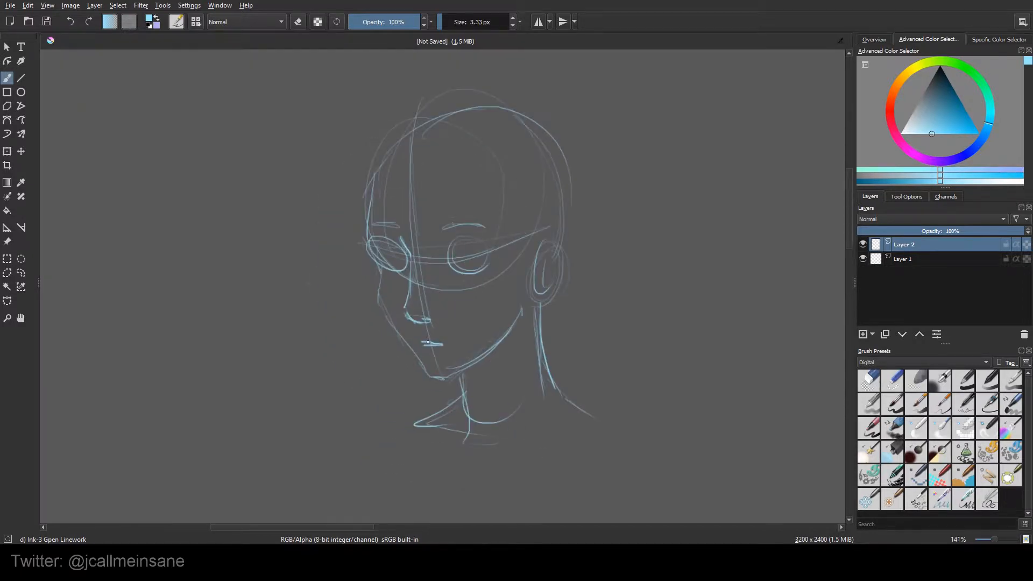
Darken the jaw, eye and head outline of the three-quarter head with firmer light-blue lines.
left_click_drag(434, 251, 500, 333)
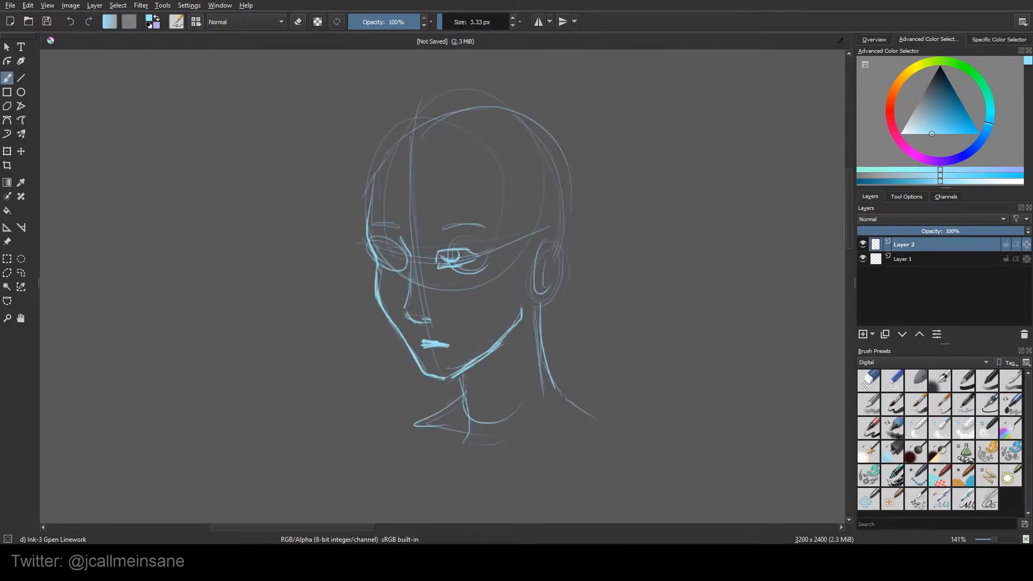
left_click_drag(369, 224, 481, 227)
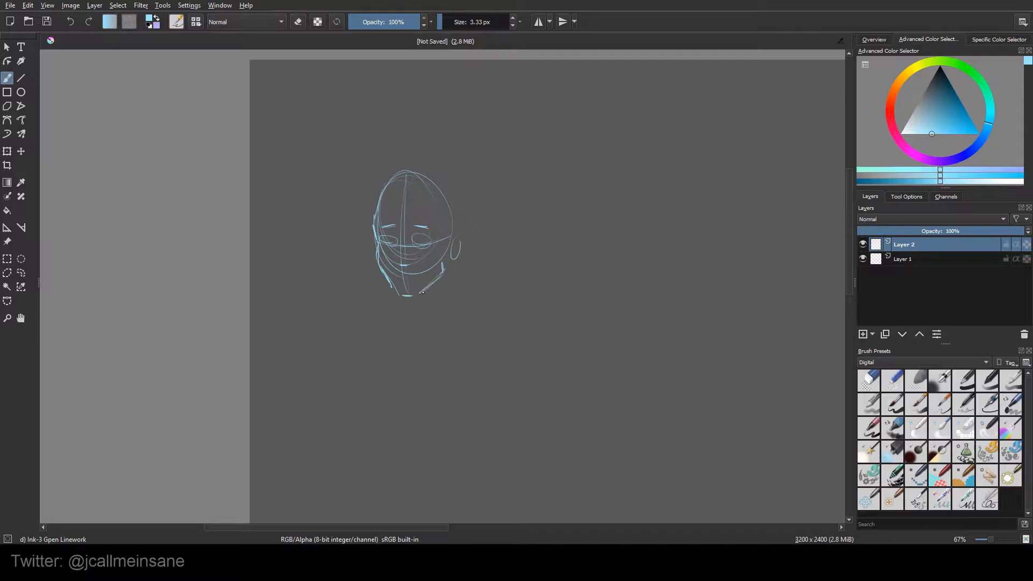
Sketch a new three-quarter bald head's outline and construction lines.
left_click_drag(412, 292, 471, 322)
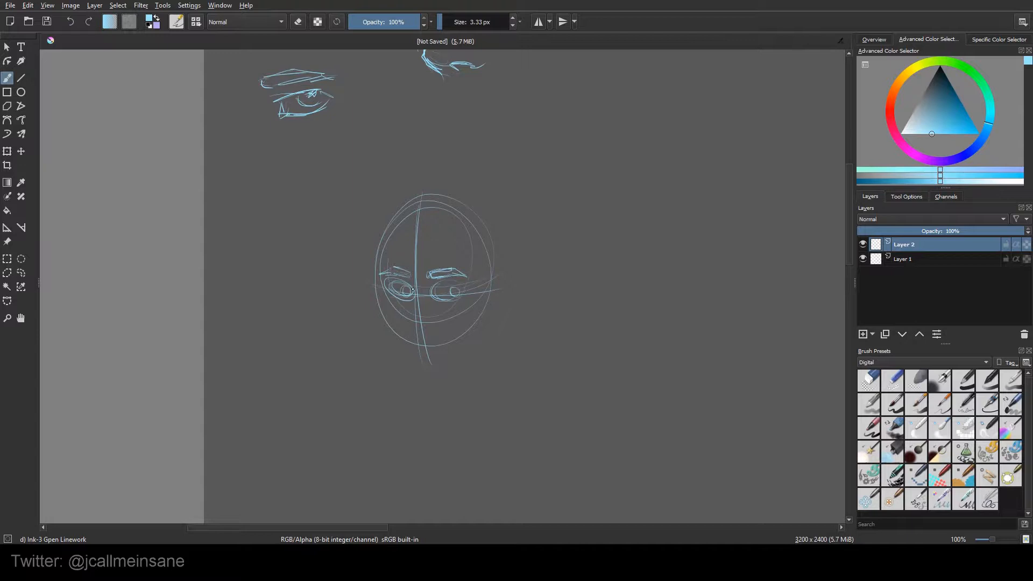
left_click_drag(395, 289, 409, 292)
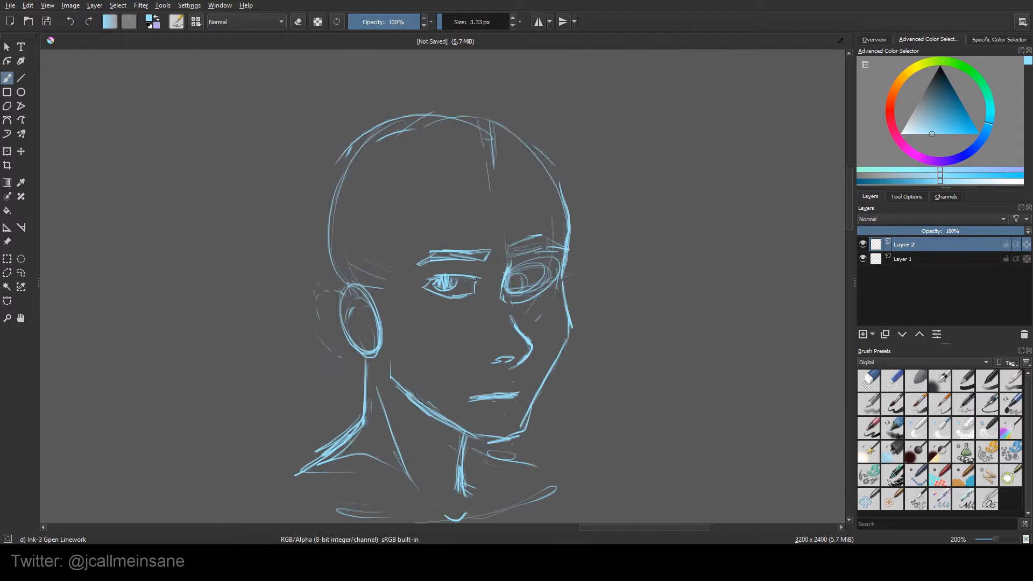
Refine the head's facial lines and sketch another bald head turned the other way.
right_click(511, 277)
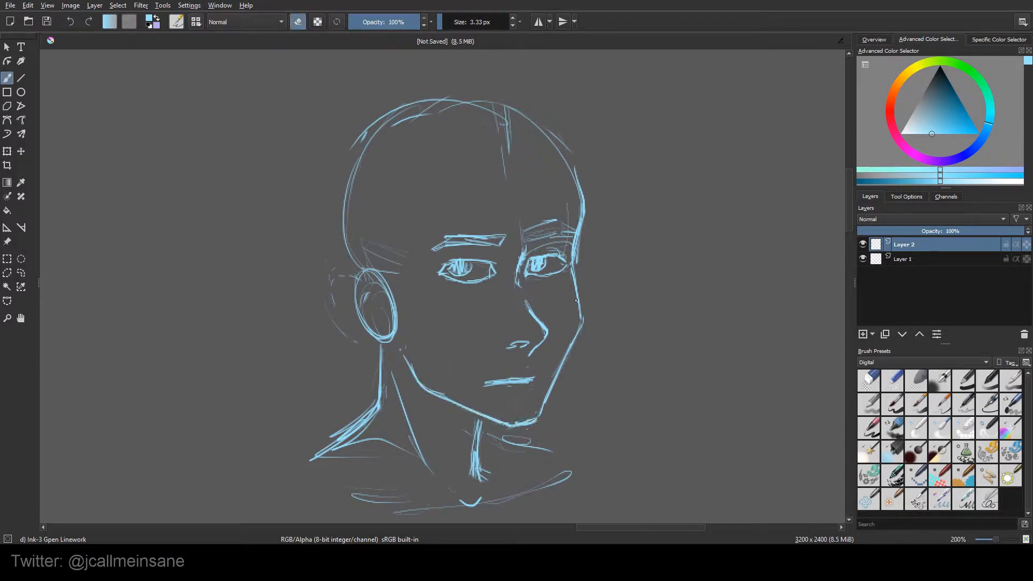
left_click_drag(395, 297, 388, 316)
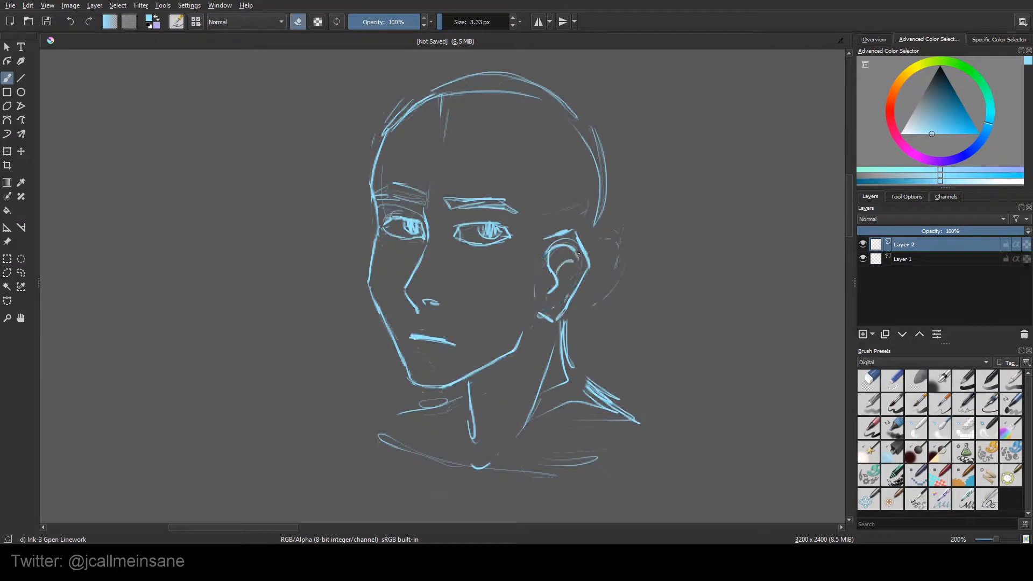
left_click_drag(577, 254, 567, 300)
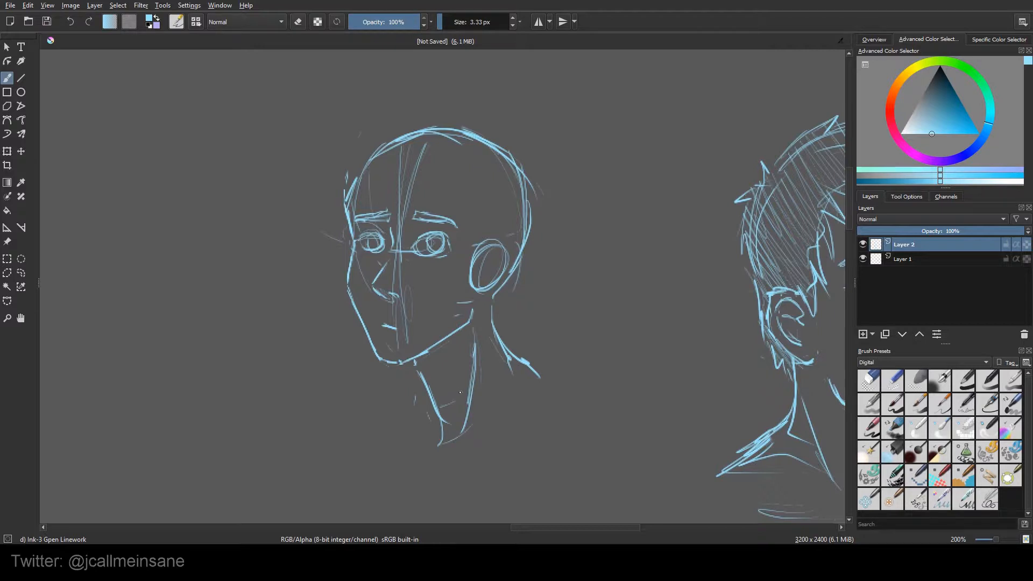
Draw round eyes and an open, worried mouth on the left-facing head.
left_click_drag(395, 329, 422, 331)
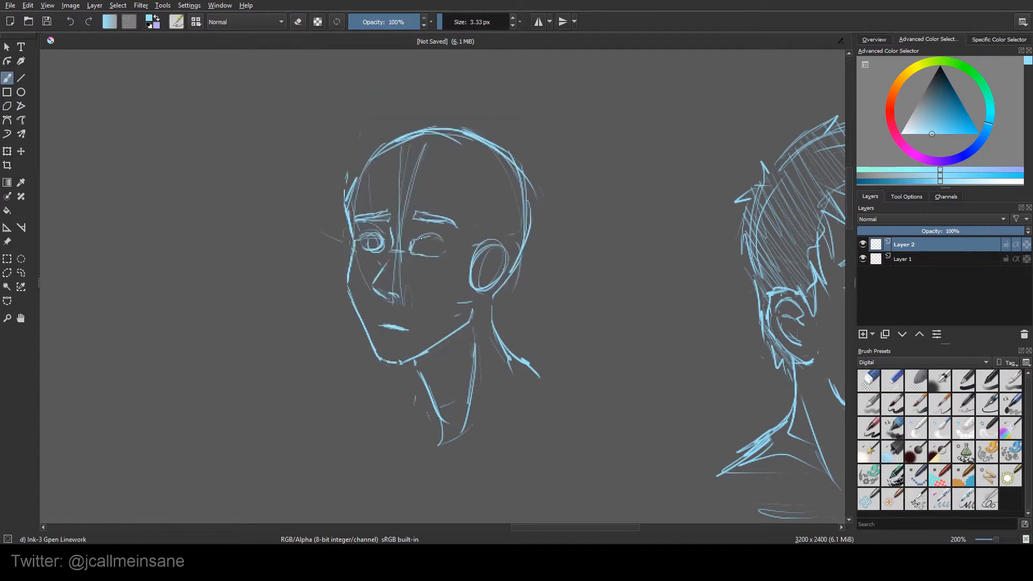
left_click_drag(448, 251, 494, 251)
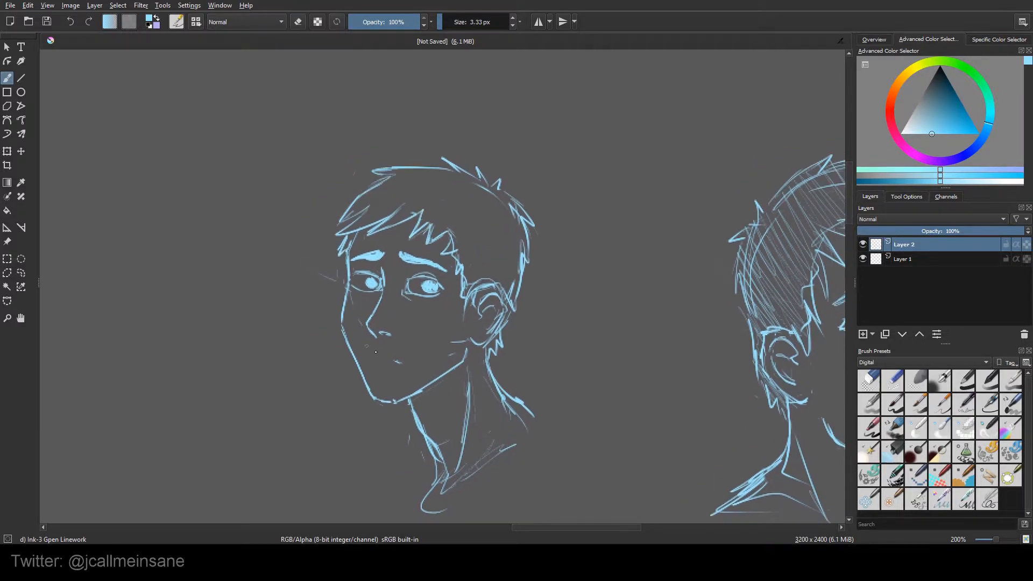
left_click_drag(369, 356, 385, 359)
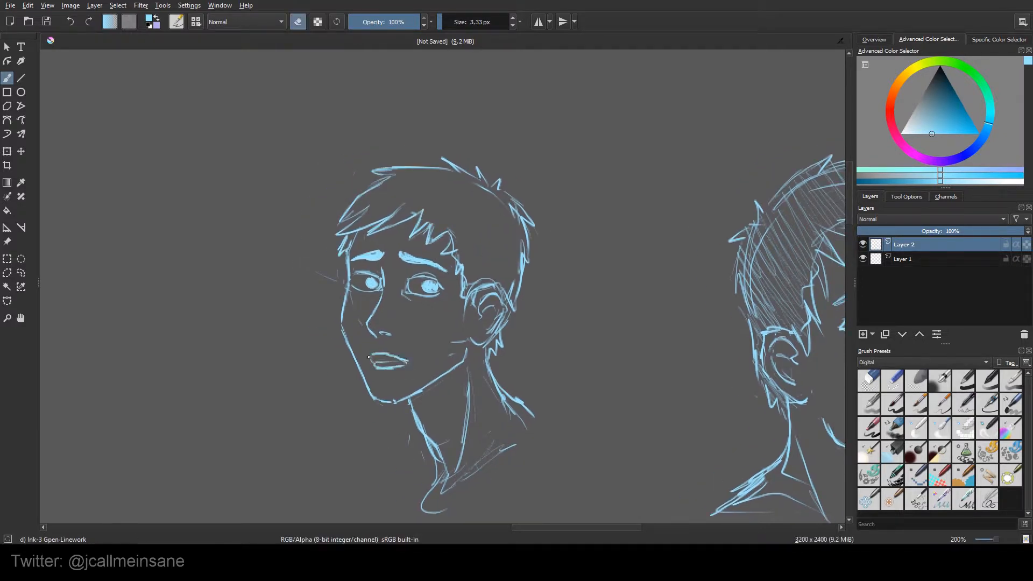
left_click_drag(382, 359, 409, 369)
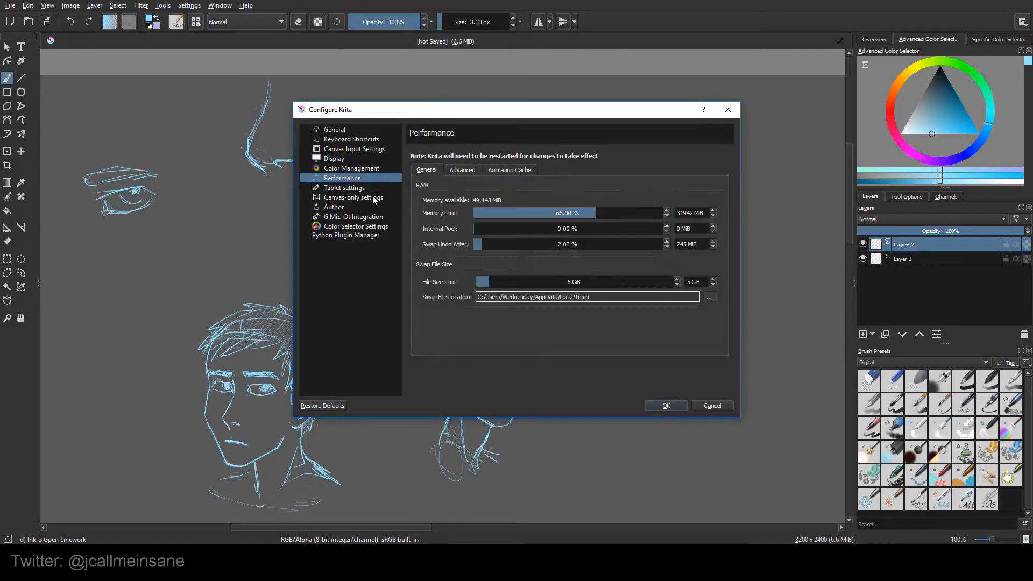
Sketch the front-view head's face strokes over its construction circle.
left_click(665, 405)
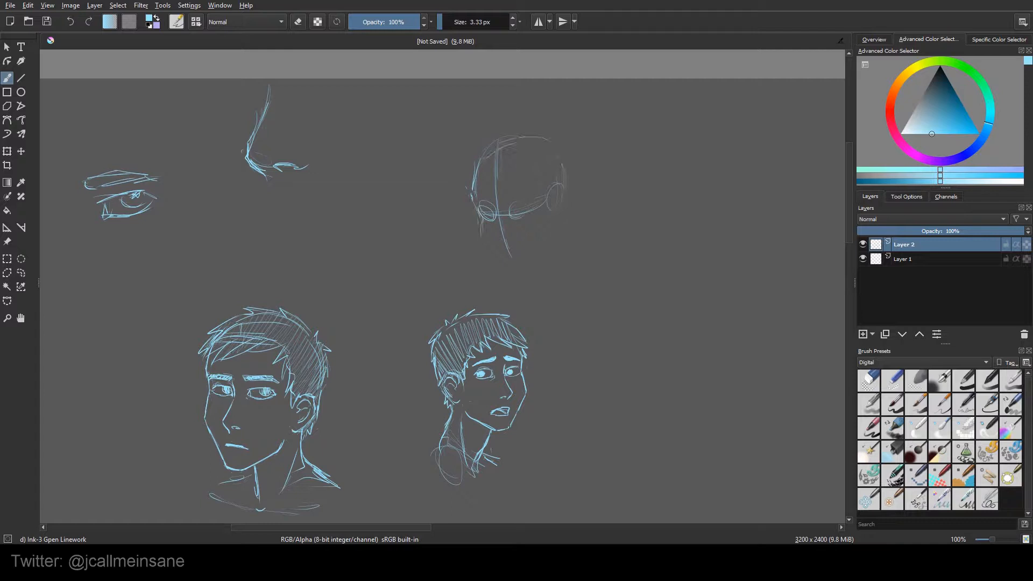
left_click(868, 381)
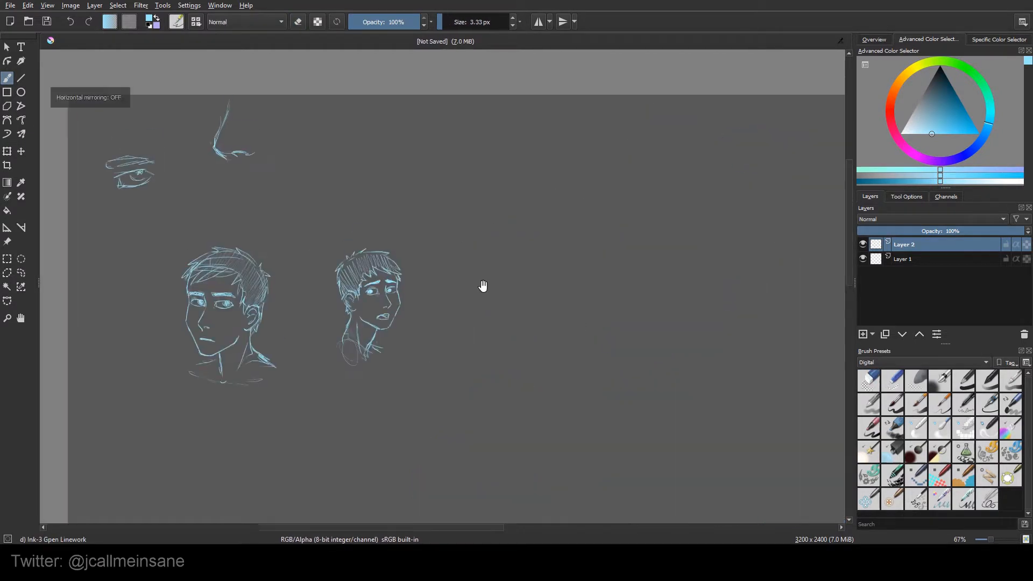
left_click_drag(474, 152, 500, 257)
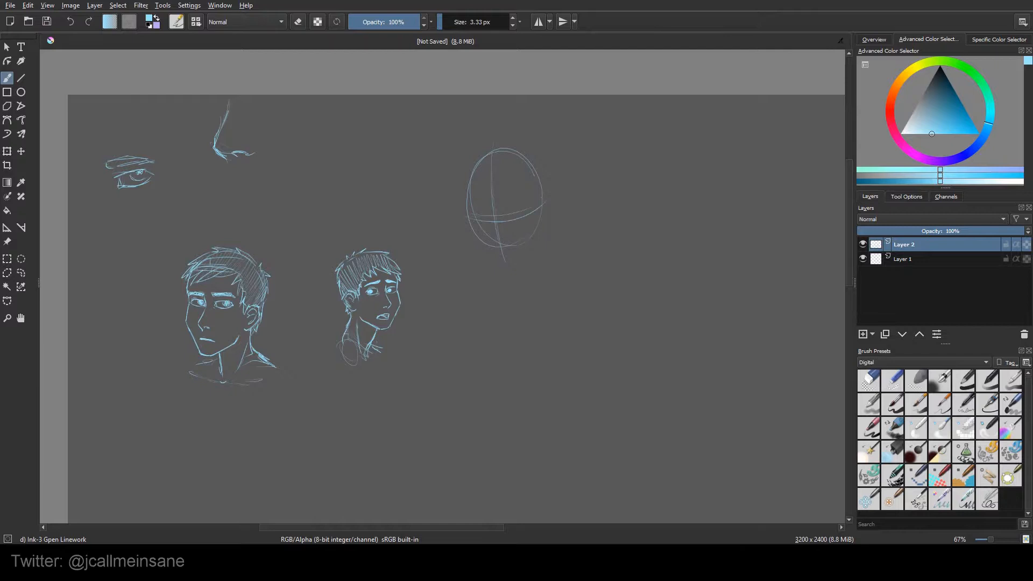
left_click_drag(481, 211, 524, 220)
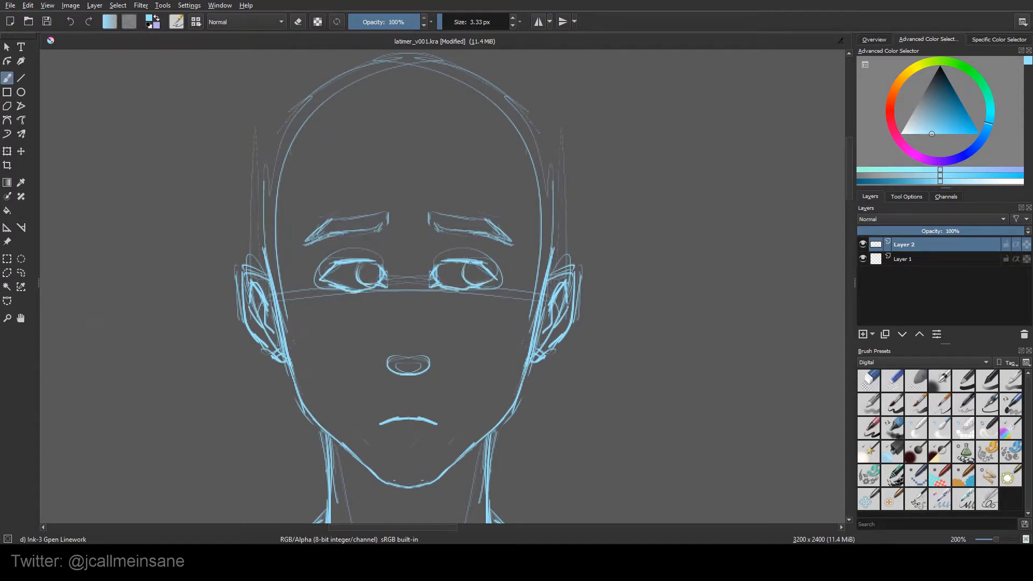
Scroll down the canvas to make room for the next head circle.
scroll("down", 3)
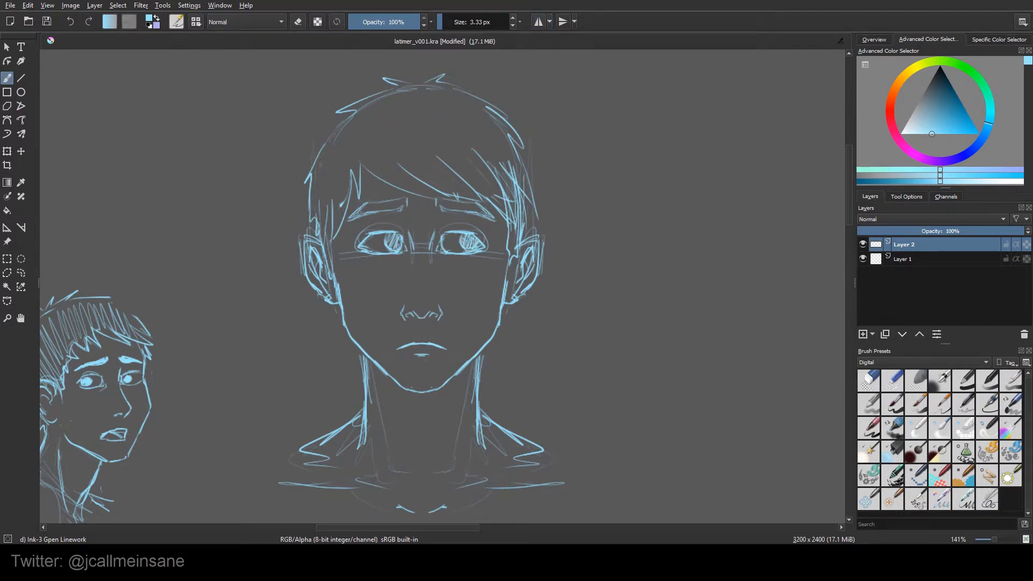
scroll("down", 3)
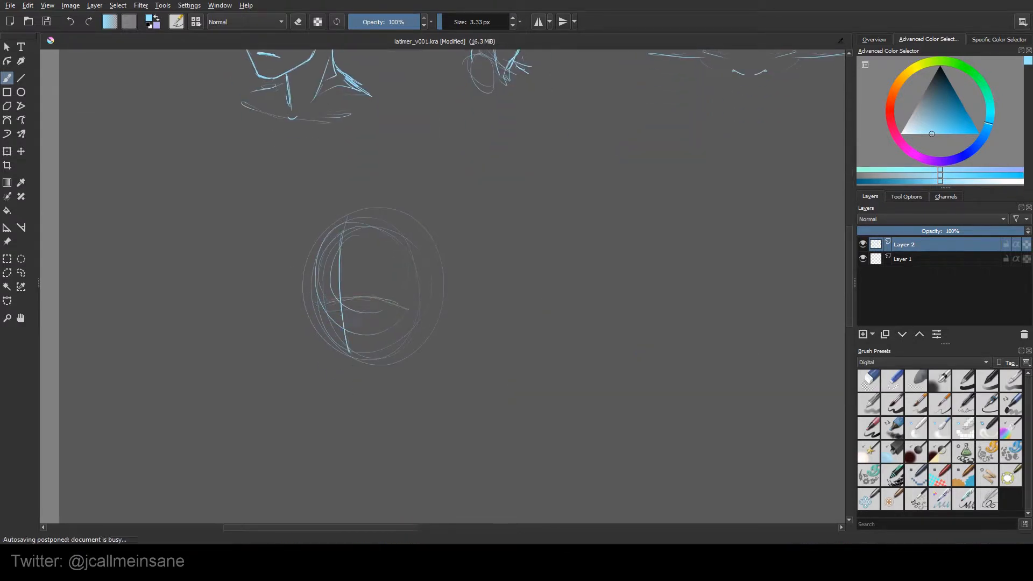
Sketch the three-quarter face's eyes, nose, mouth, ear and neck over the circle.
left_click_drag(336, 290, 369, 342)
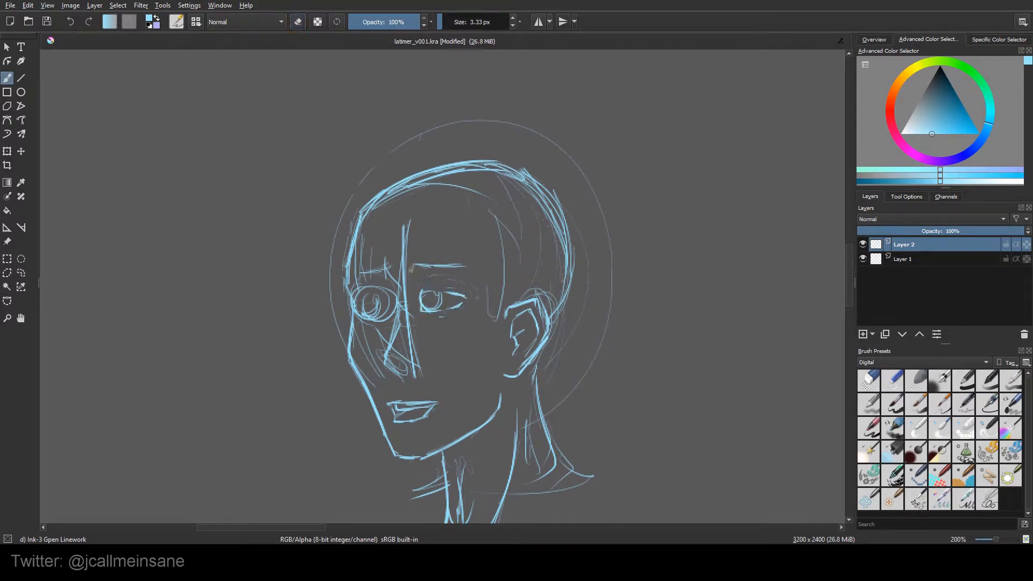
Rework the three-quarter face into a squinting eye and open-mouthed grin with shoulders.
left_click_drag(428, 270, 475, 267)
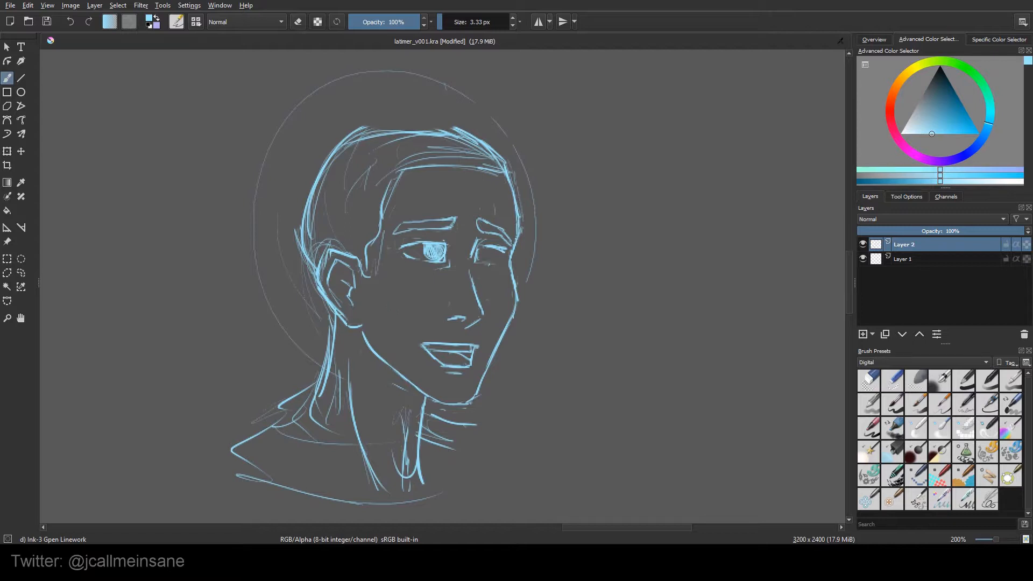
Brush spiky hair onto the grinning three-quarter head.
left_click_drag(481, 253, 504, 257)
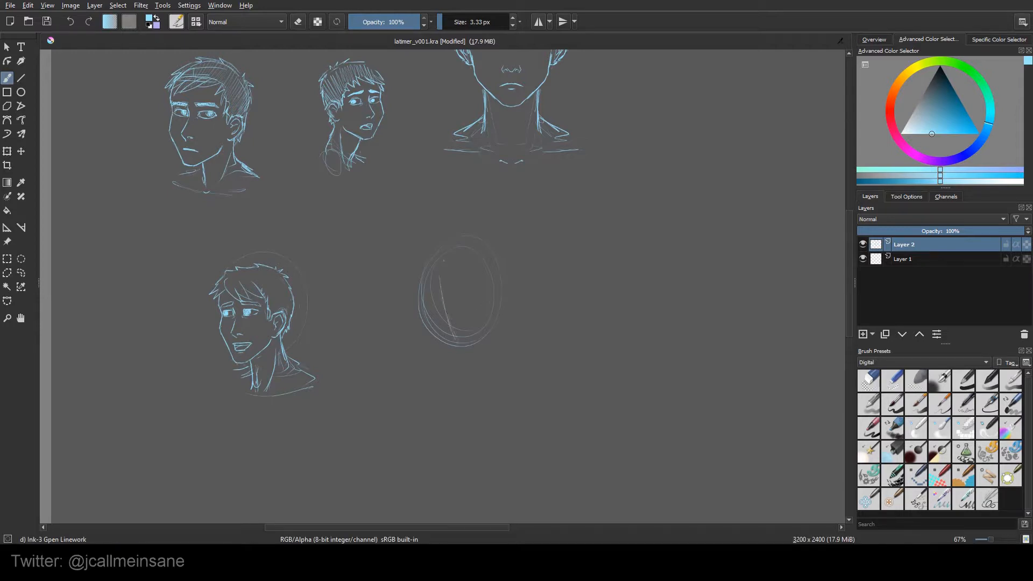
Sketch the downcast head with a fringe of hair over one eye, ear and neck lines.
left_click_drag(435, 290, 481, 322)
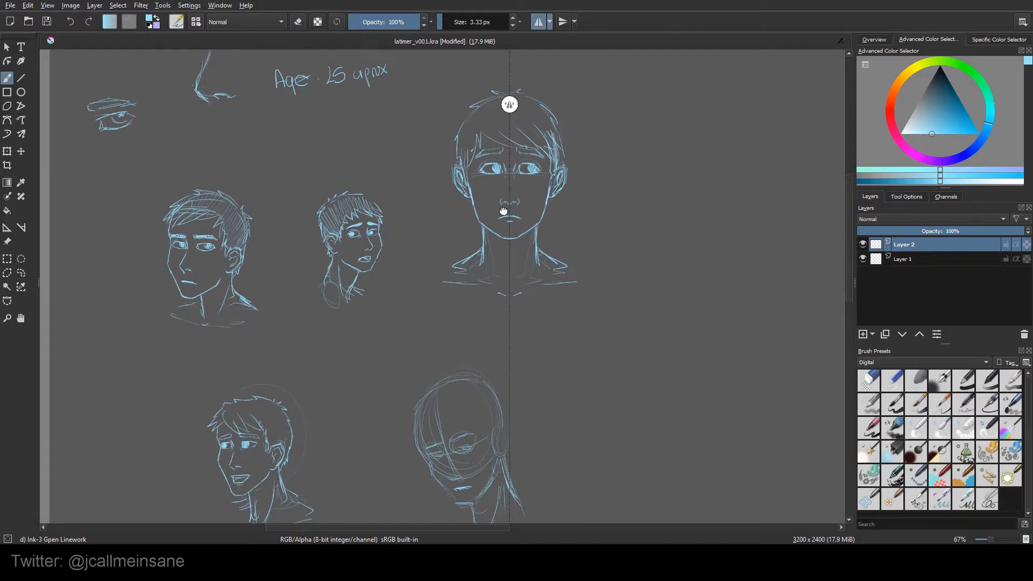
scroll("down", 3)
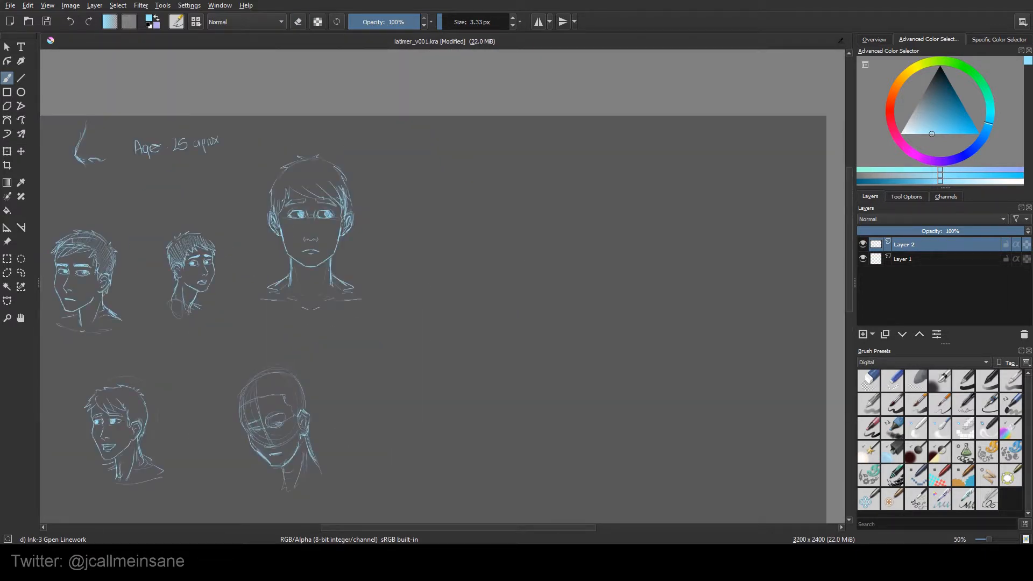
Sketch a head circle with cross construction lines and jaw, then a tilted open-mouthed head beside it.
left_click_drag(487, 218, 553, 289)
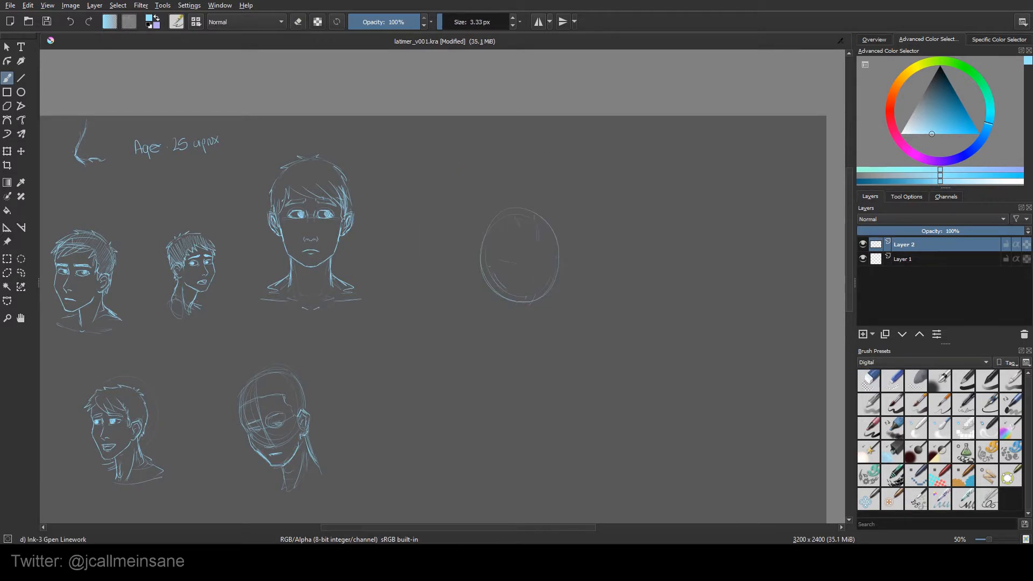
left_click_drag(501, 251, 540, 277)
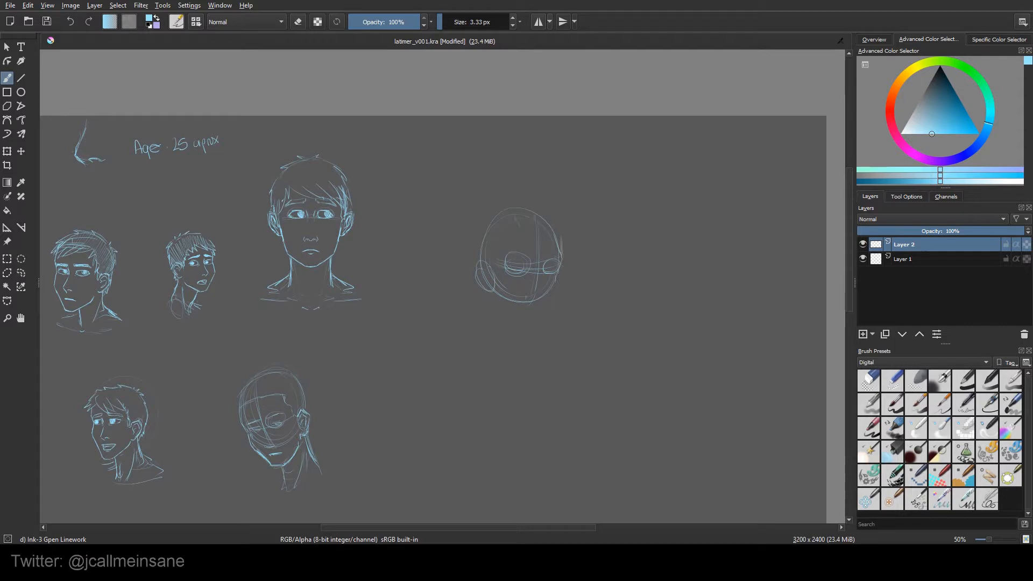
left_click_drag(514, 231, 540, 297)
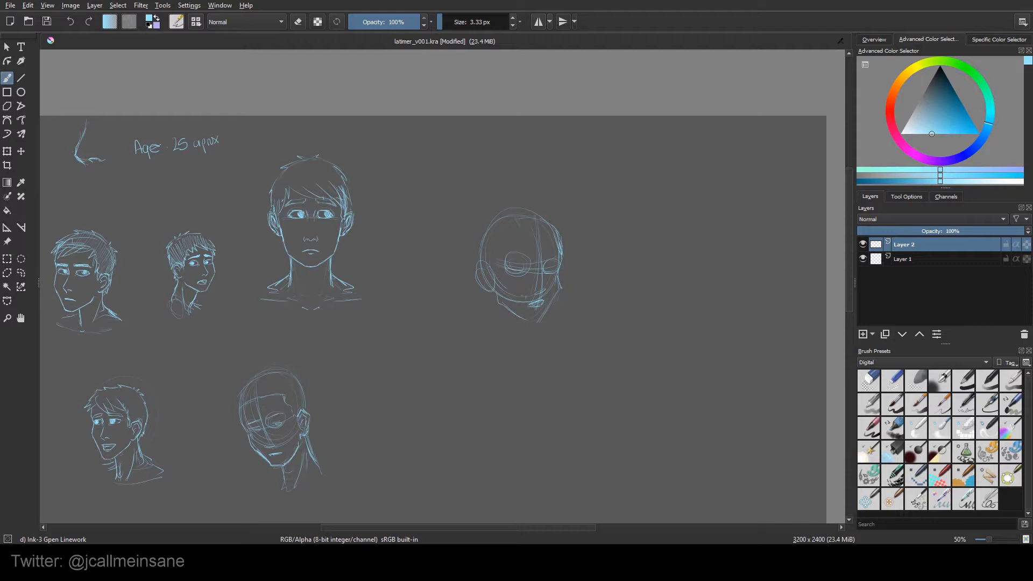
left_click_drag(501, 316, 521, 349)
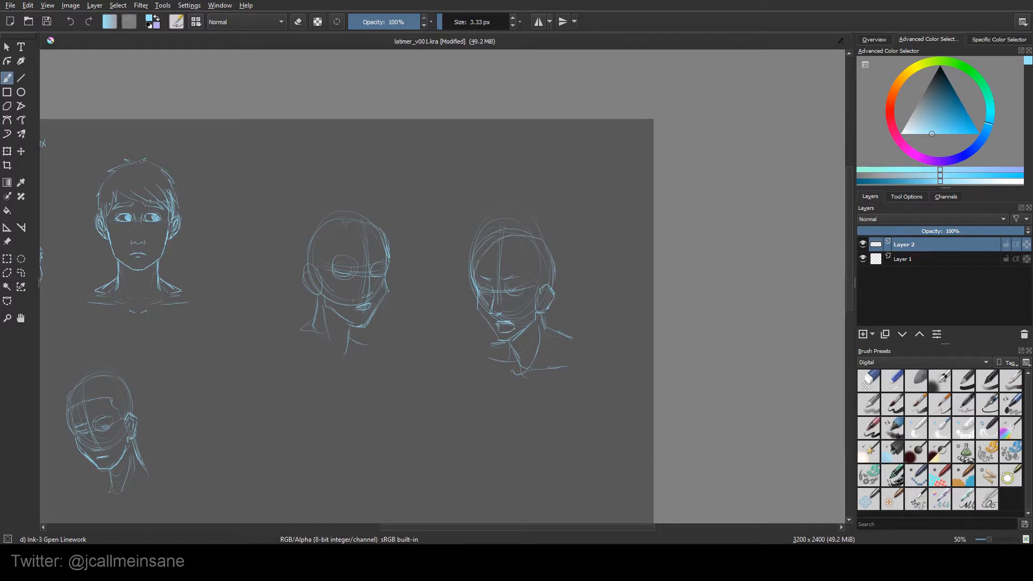
On Layer 2, ink clean lines over the rough head: spiky hair, eyes, nose, lips, ear and neck.
left_click(868, 381)
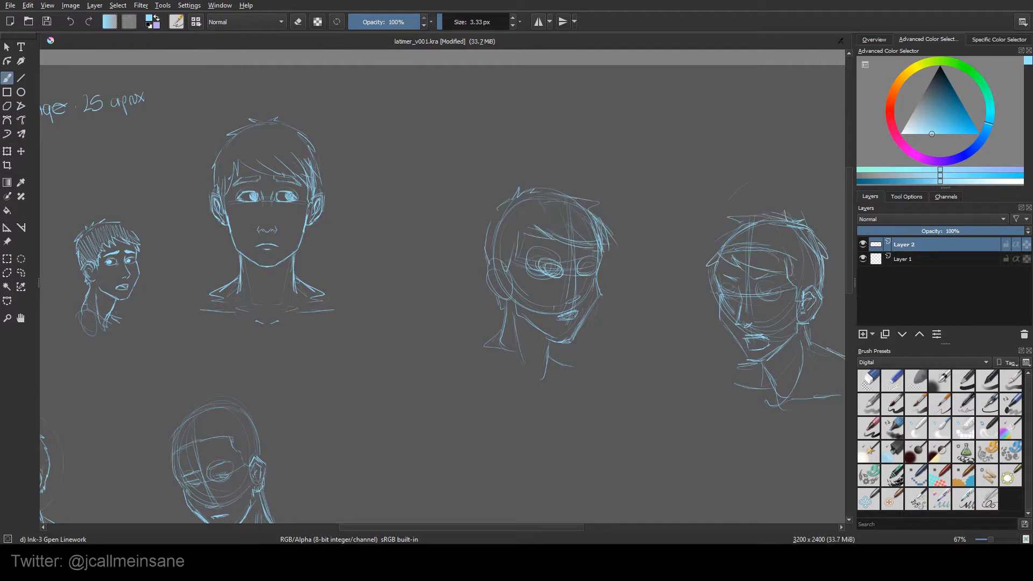
scroll("down", 3)
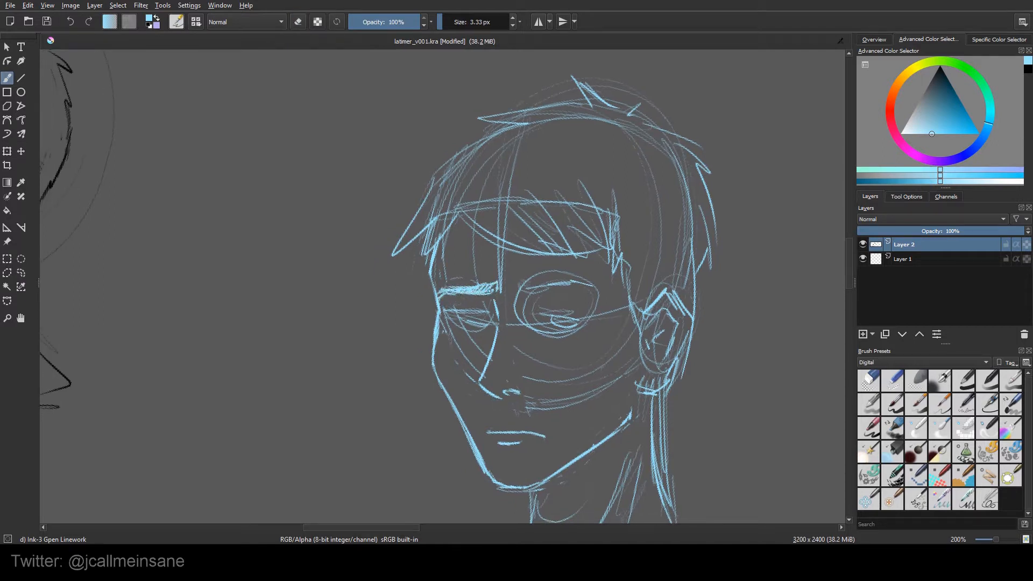
left_click_drag(454, 292, 580, 276)
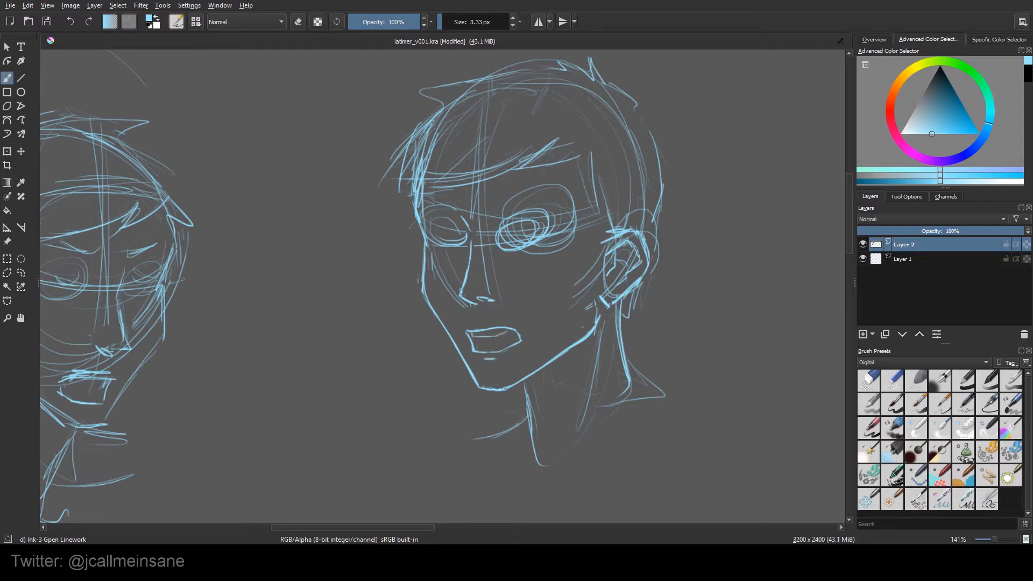
Ink the open-mouthed head's brows, eyelids, nose, mouth outline and ear.
left_click_drag(534, 309, 534, 323)
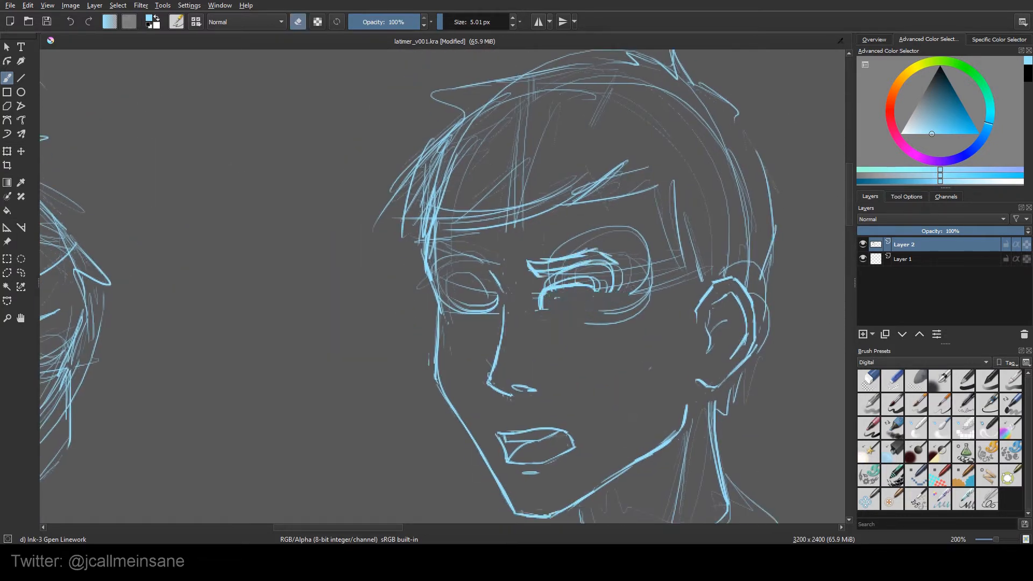
Erase the rough eye lines and redraw the eyebrow and eye with bolder strokes.
left_click_drag(540, 263, 605, 270)
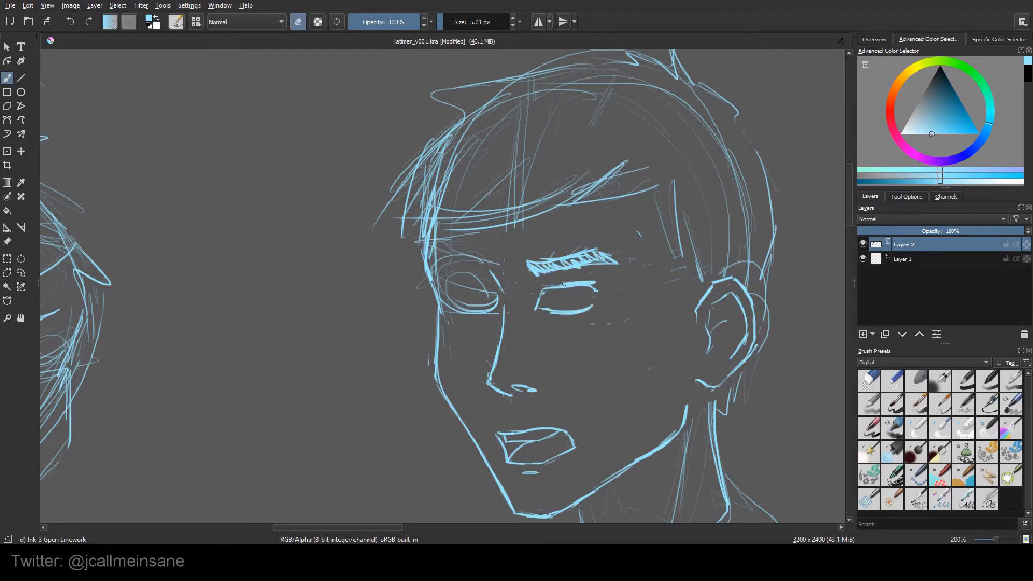
left_click_drag(540, 289, 593, 303)
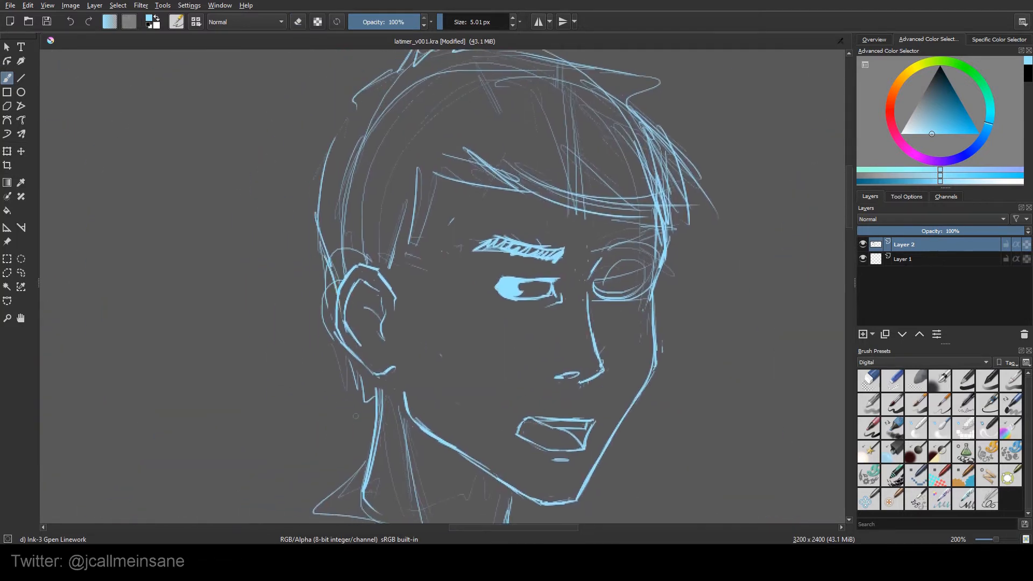
scroll("down", 3)
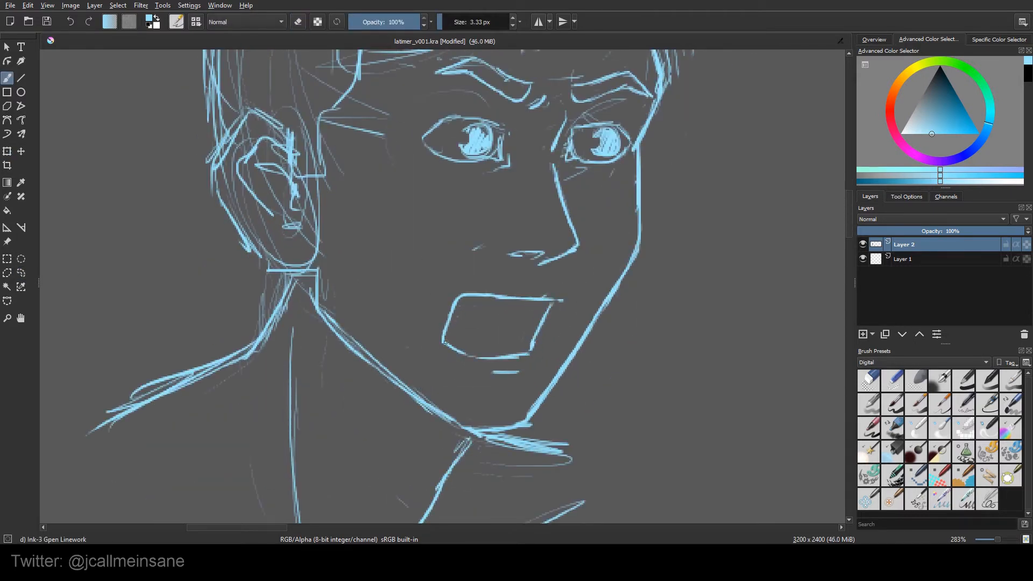
Redraw the shouting mouth's outline, then zoom out to start a new head circle.
left_click_drag(462, 329, 521, 342)
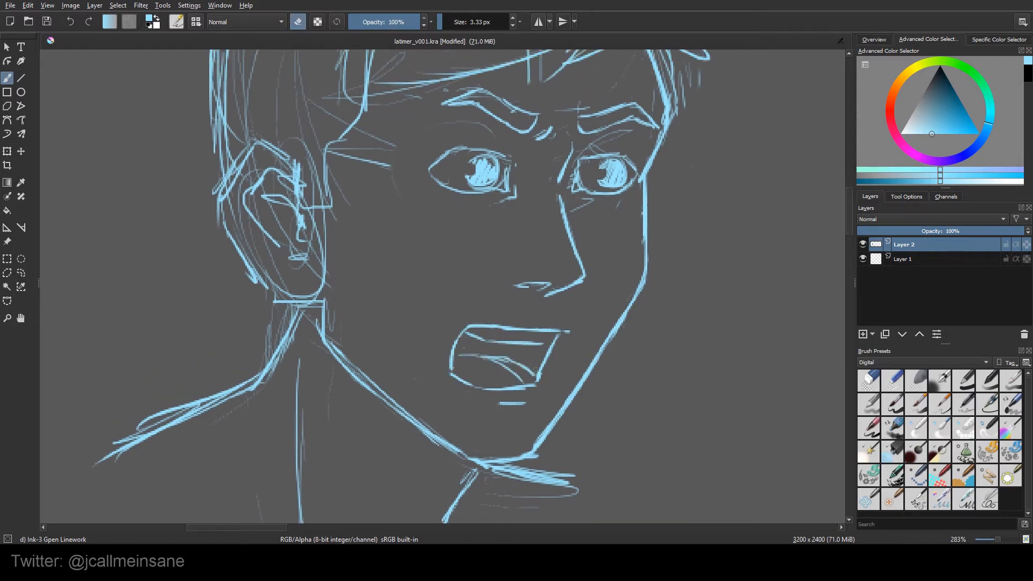
scroll("down", 3)
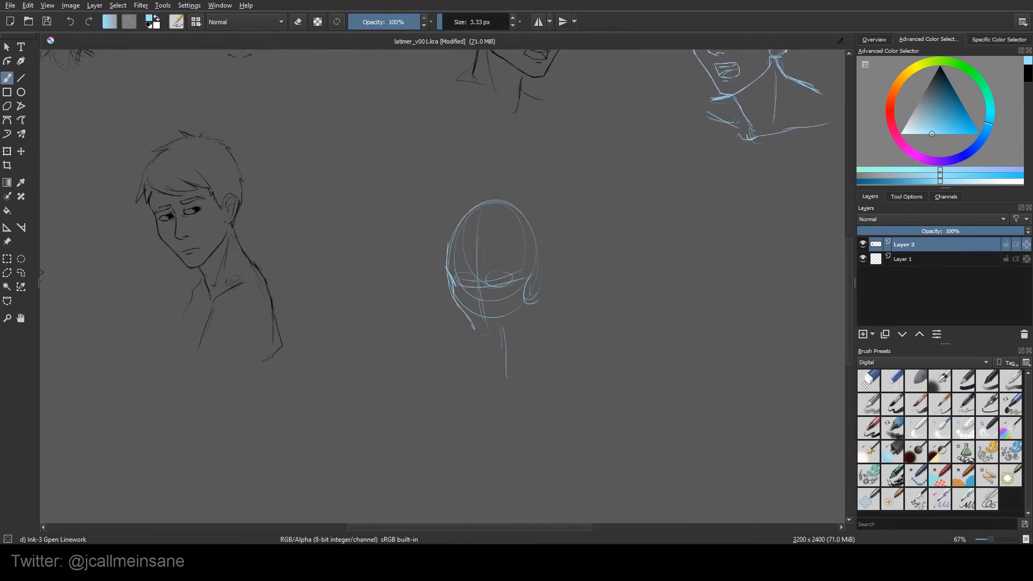
Rough in the new head's construction lines, eyes, ears, nose, mouth line, neck and collar.
left_click_drag(475, 264, 500, 270)
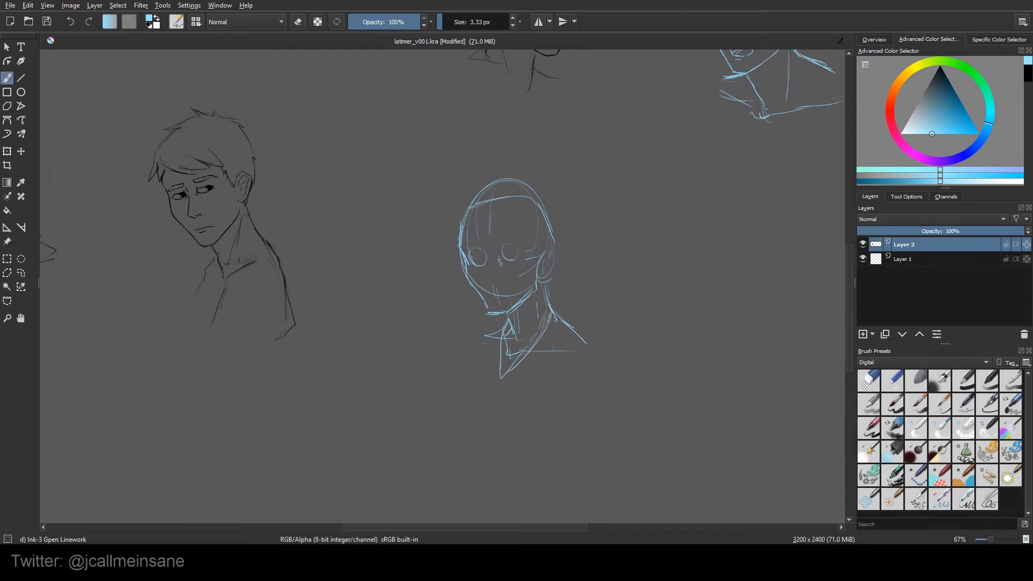
left_click(6, 164)
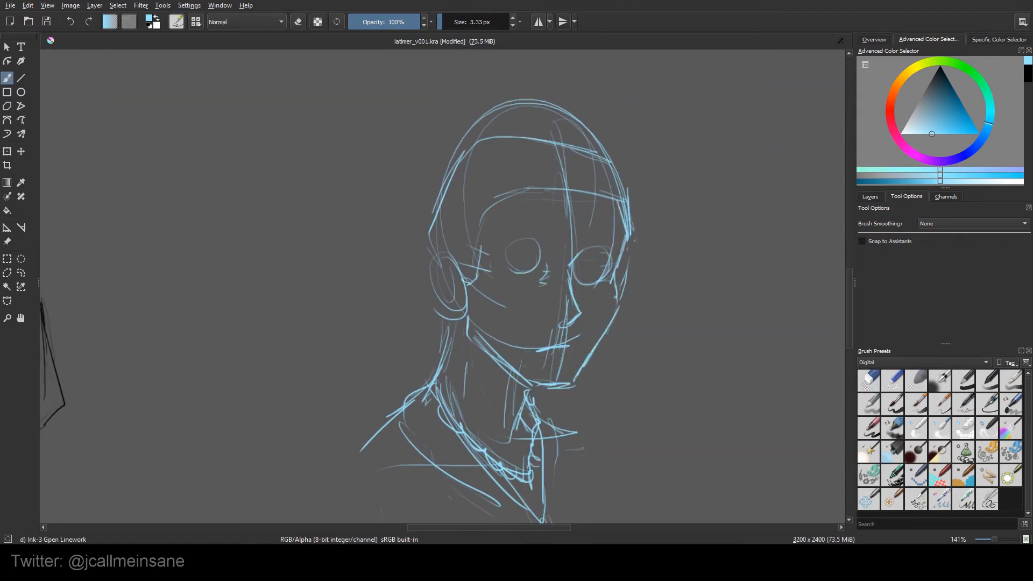
left_click(868, 381)
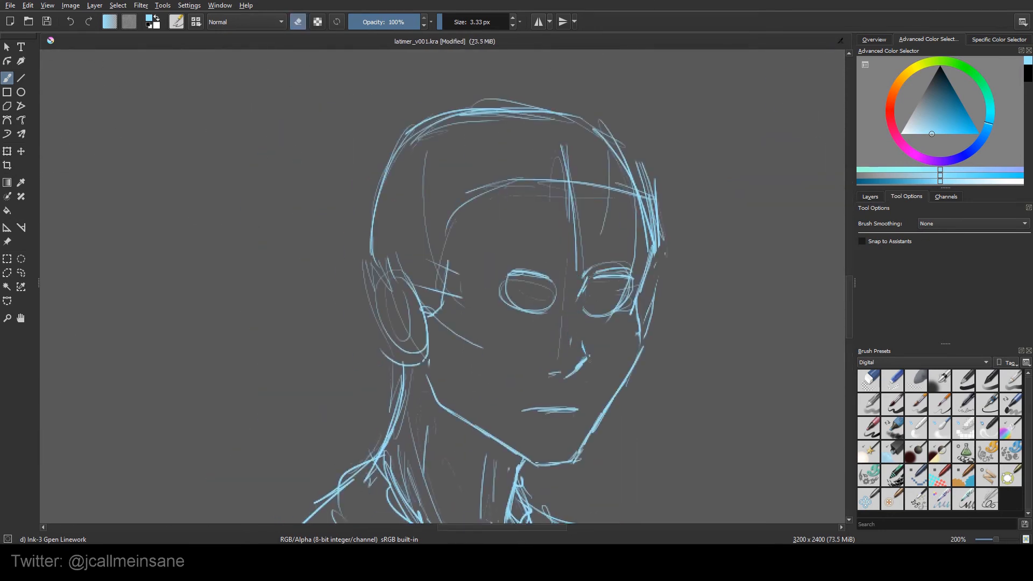
Erase via the pop-up palette, then ink spiky hair, shaded irises, ear and collar on the new head.
right_click(525, 316)
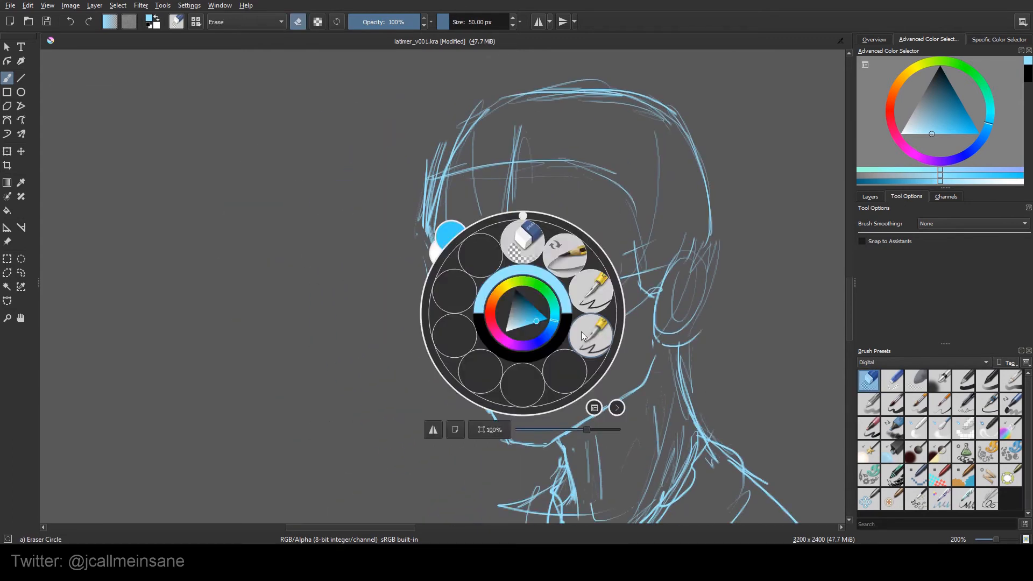
left_click(591, 335)
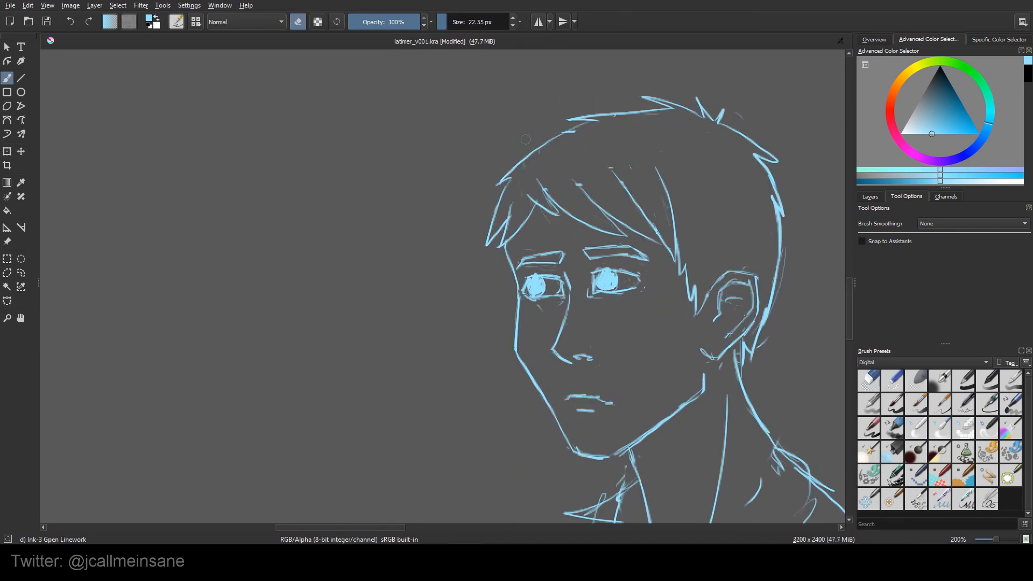
scroll("down", 3)
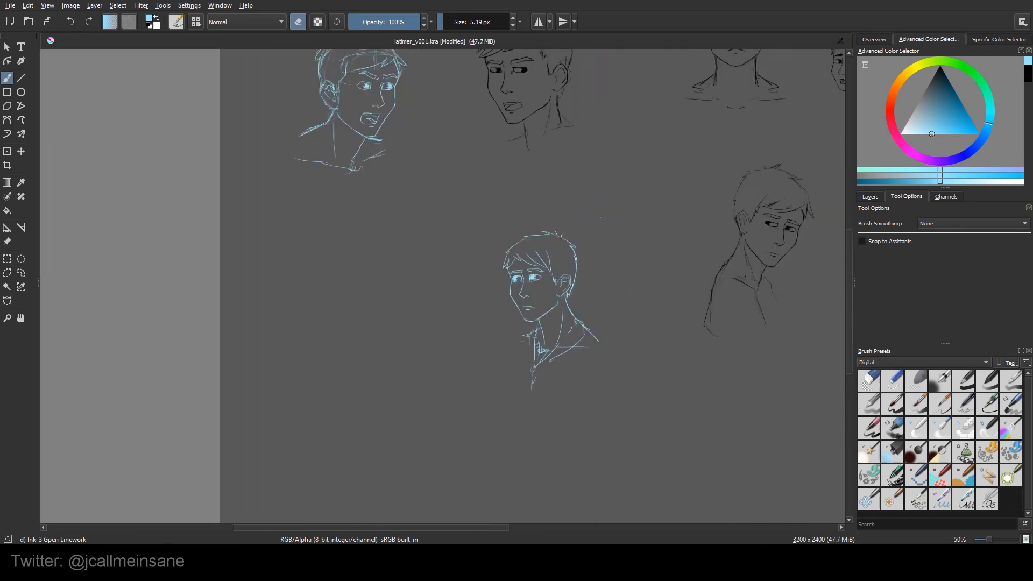